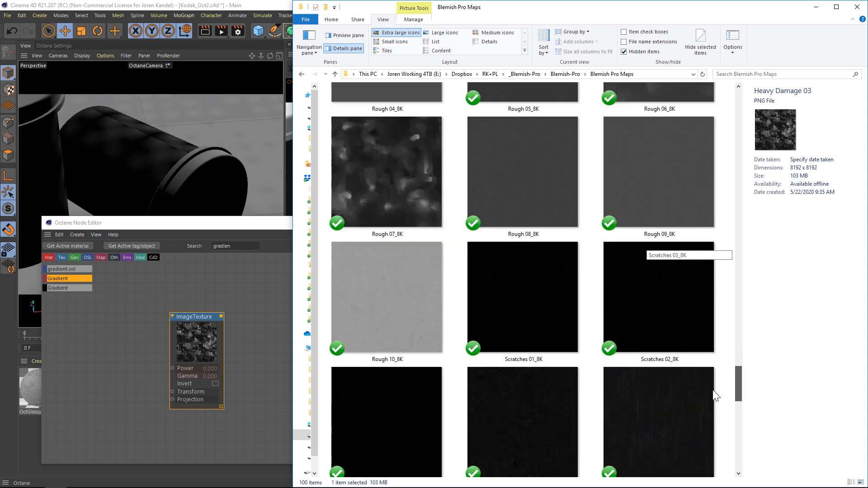
# Select the Scratches 03_8K map in the Blemish Pro Maps folder
pyautogui.click(386, 370)
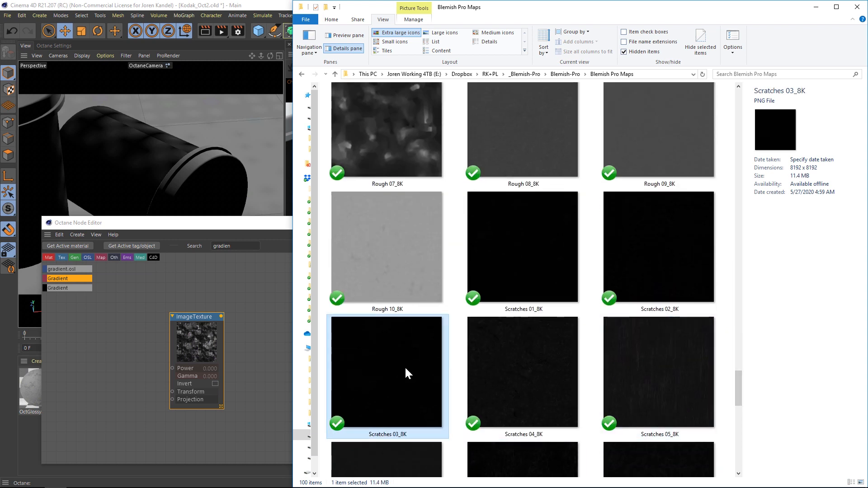
pyautogui.scroll(-3)
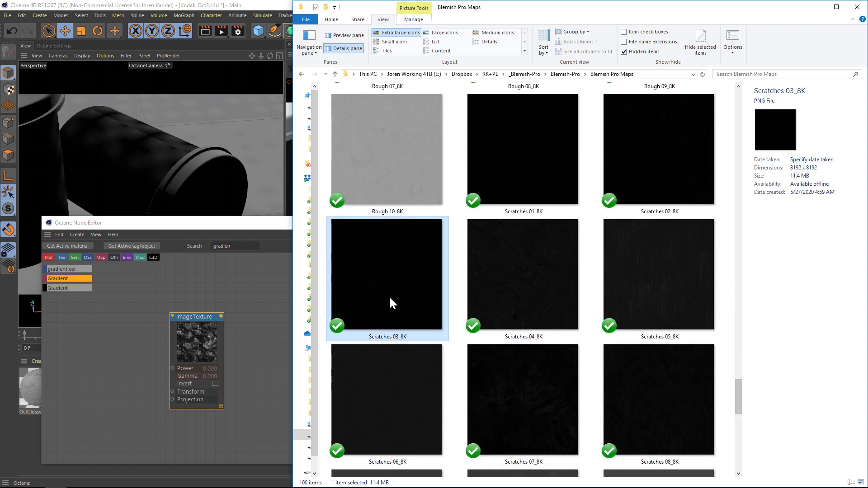
pyautogui.moveTo(407, 286)
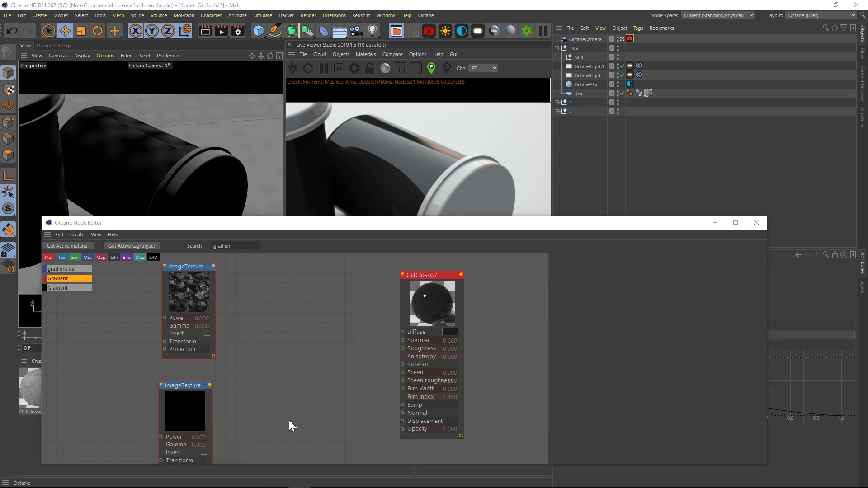
pyautogui.moveTo(211, 277)
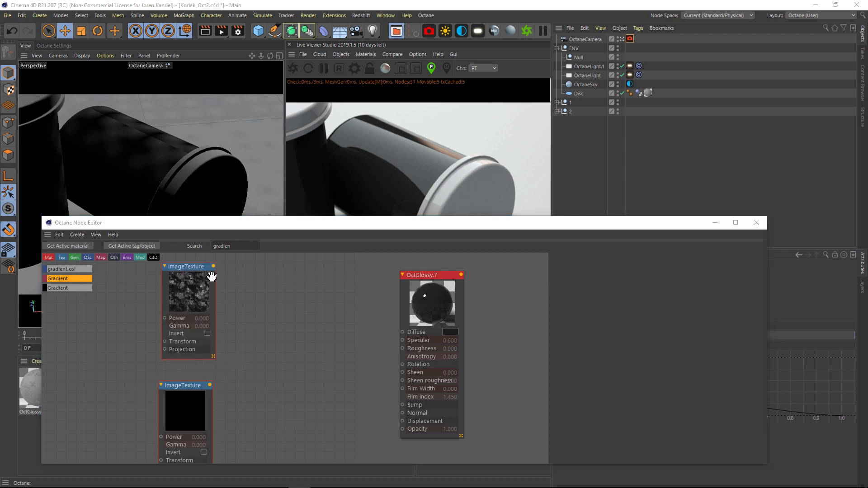
# Connect the heavy damage ImageTexture output to OctGlossy.7's Diffuse input
pyautogui.moveTo(212, 266); pyautogui.dragTo(399, 337)
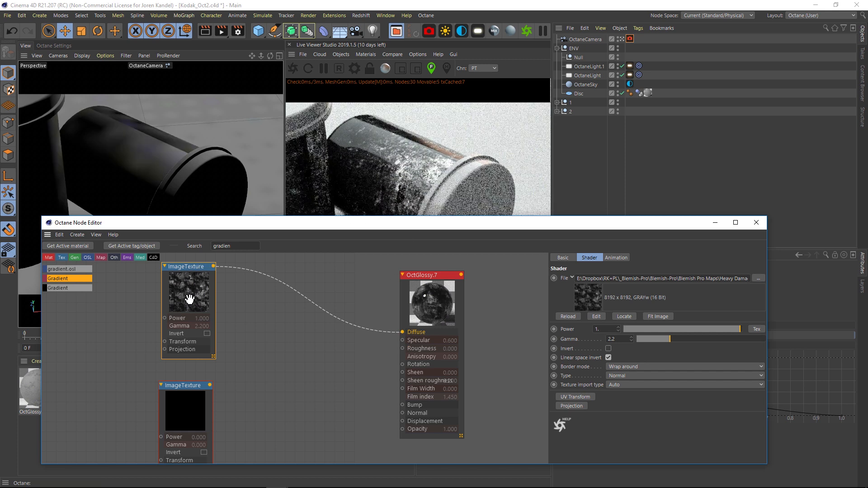
pyautogui.moveTo(488, 301)
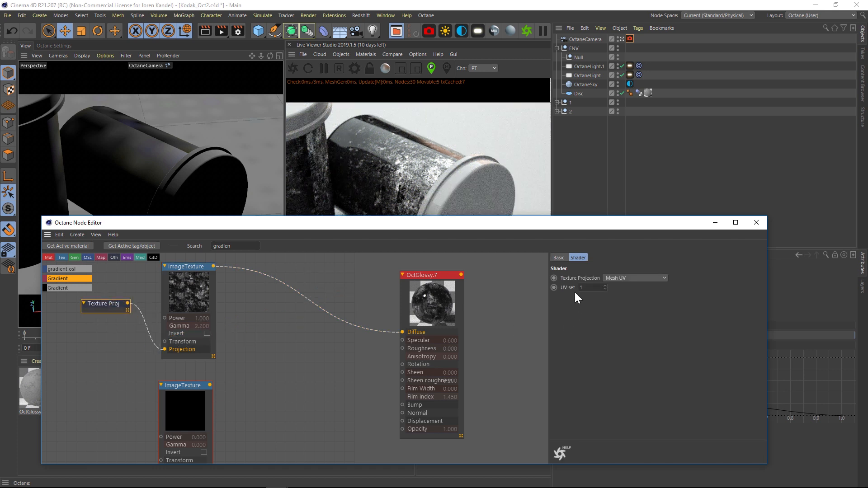
# Set the heavy damage map's projection to Box with Lock Aspect Ratio enabled
pyautogui.click(635, 277)
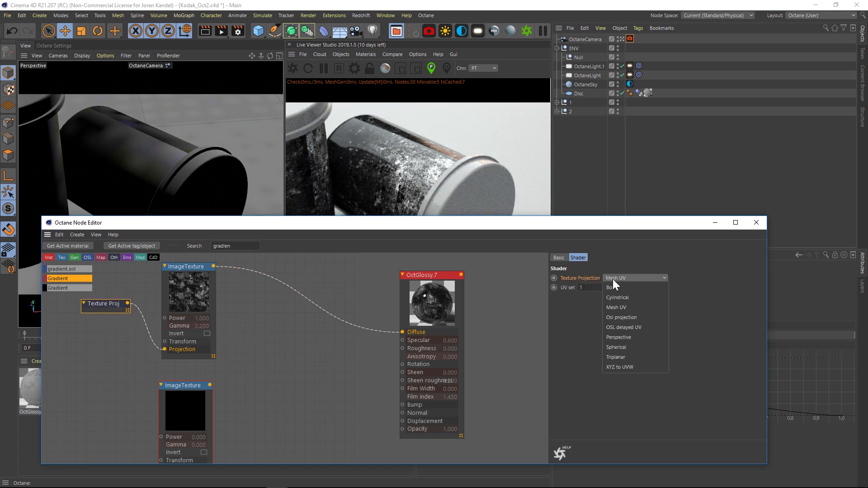
pyautogui.click(610, 287)
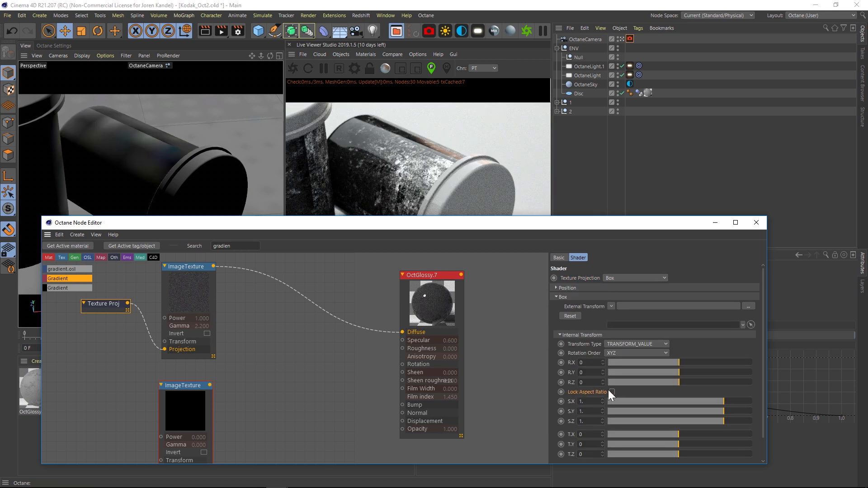
pyautogui.click(611, 391)
pyautogui.write('0.05')
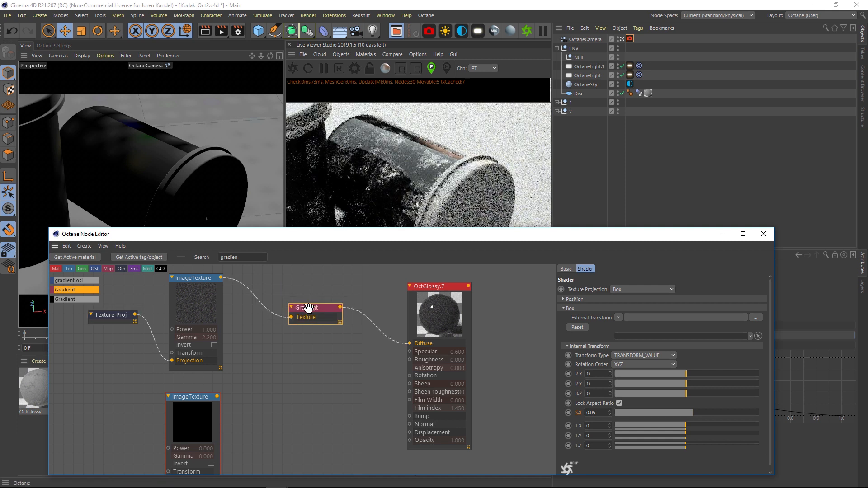
# Review the heavy damage gradient's settings and then the OctGlossy material settings
pyautogui.click(309, 308)
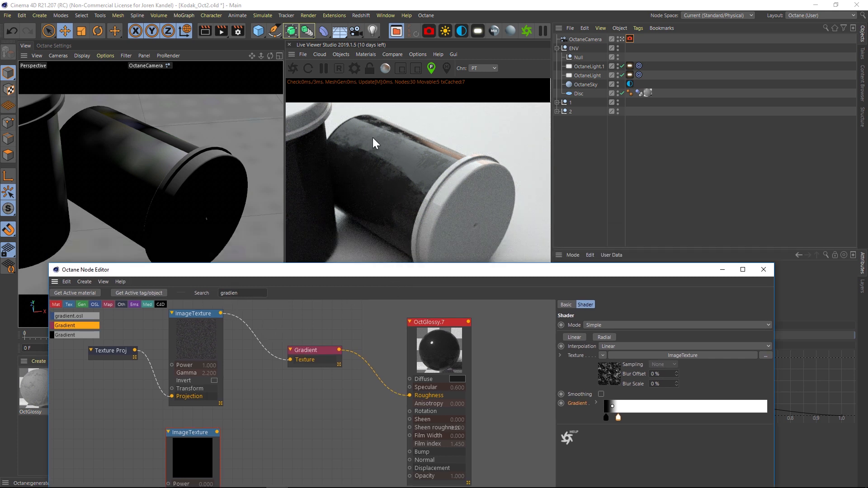
pyautogui.moveTo(396, 145)
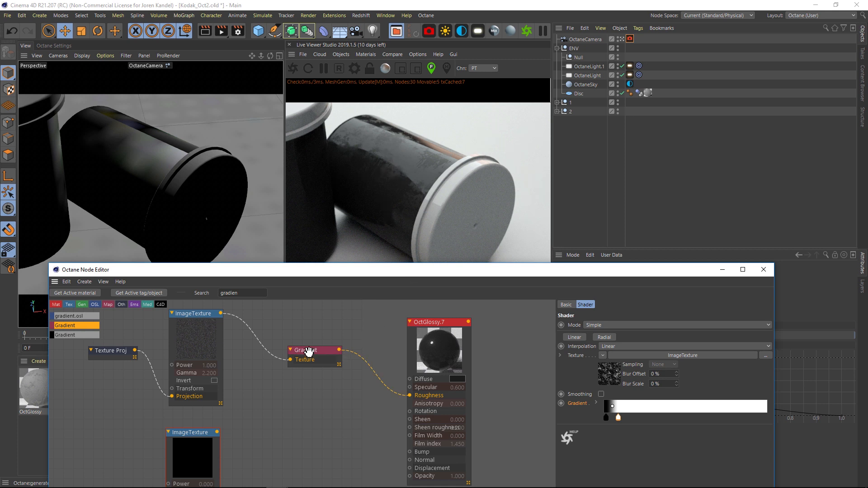
pyautogui.click(432, 322)
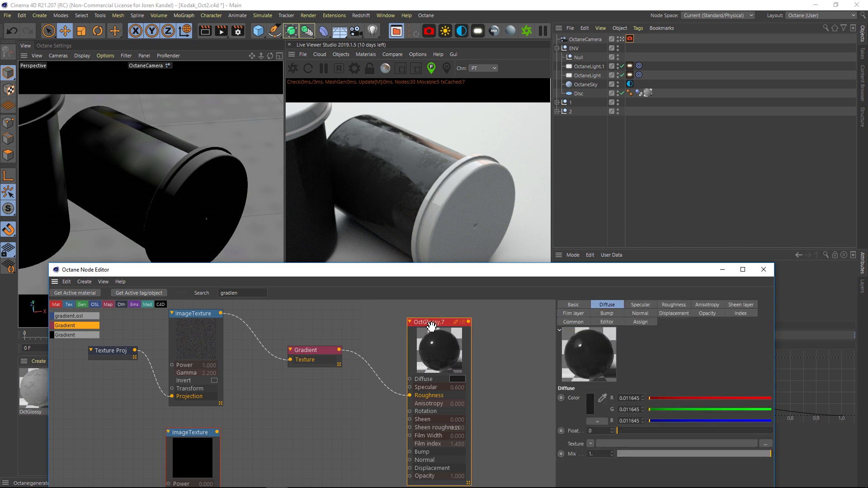
pyautogui.click(674, 304)
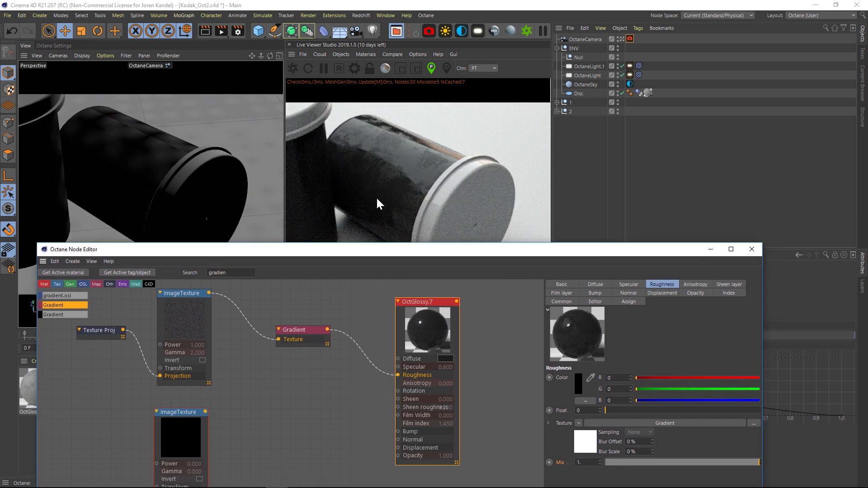
# Drag the scratches gradient's knots closer together to boost scratch contrast
pyautogui.click(299, 329)
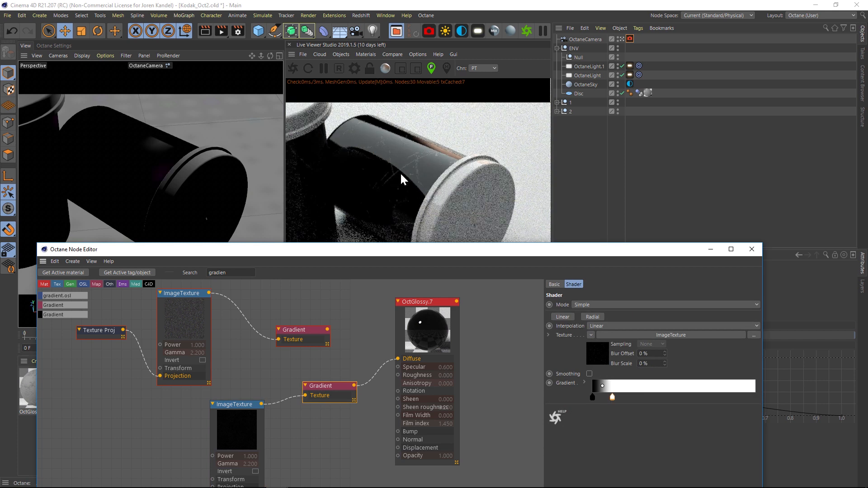
pyautogui.moveTo(591, 397); pyautogui.dragTo(595, 397)
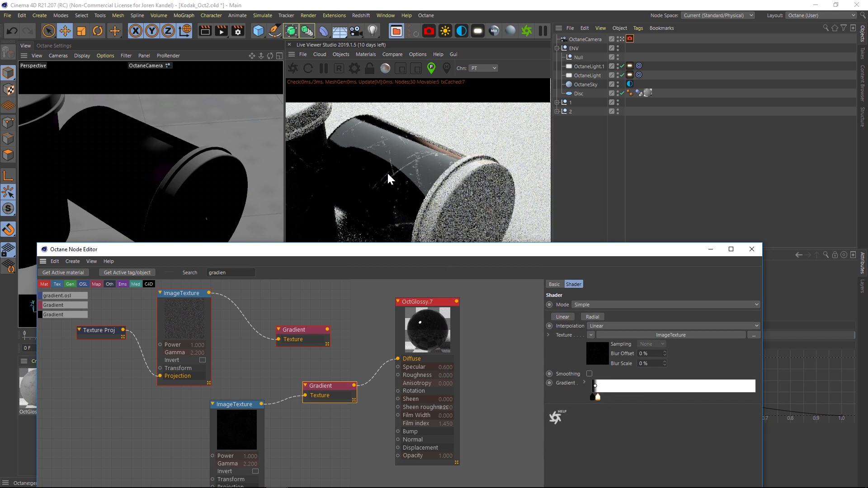
pyautogui.click(234, 404)
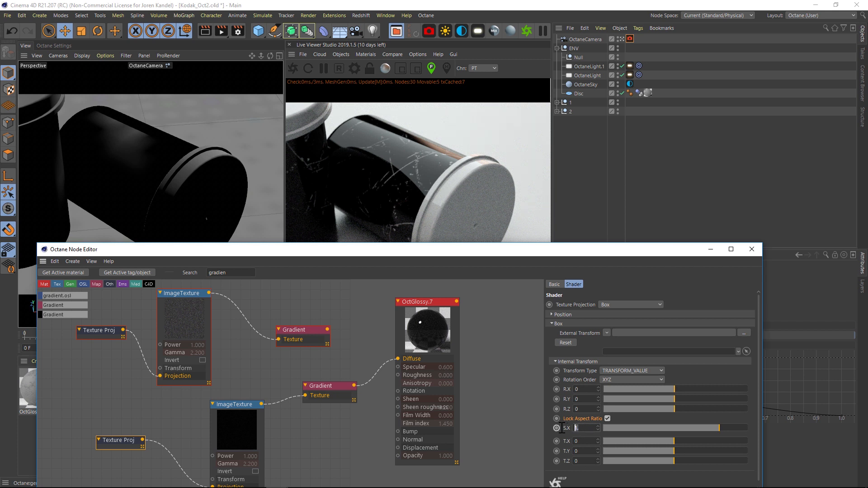
# Try box projection S.X values 0.05, 0.1 and 0.5 on the blemish map
pyautogui.write('0.05')
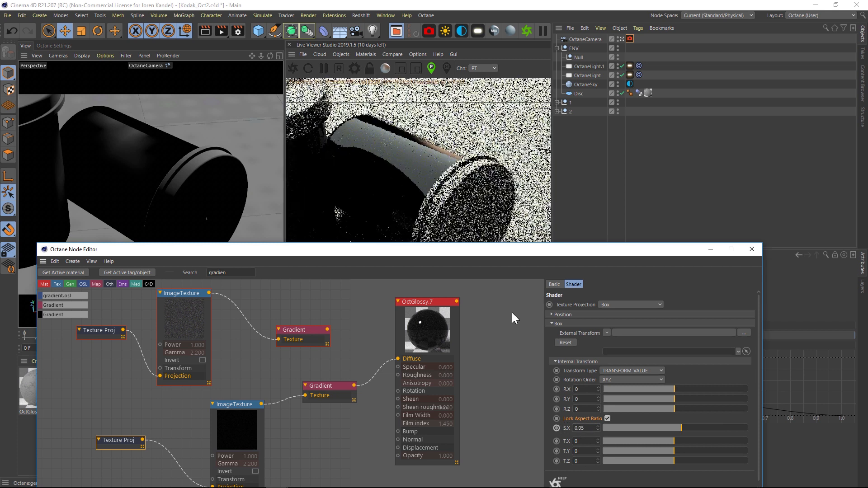
pyautogui.click(581, 428)
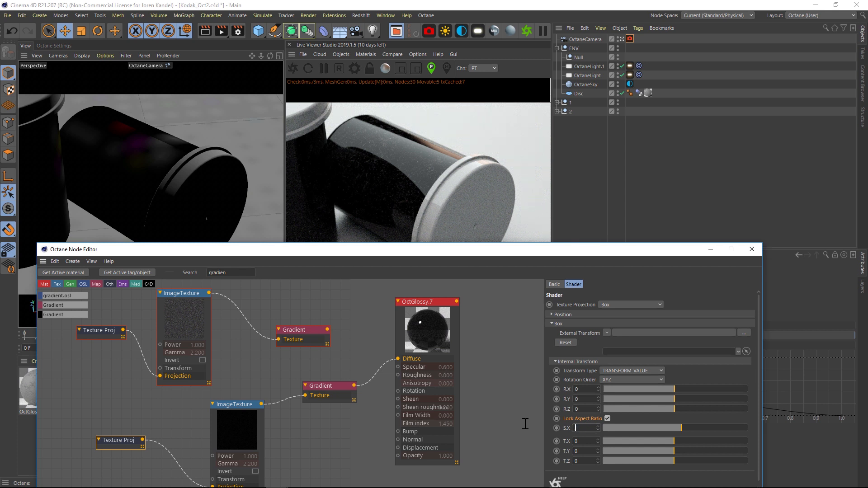
pyautogui.write('0.1')
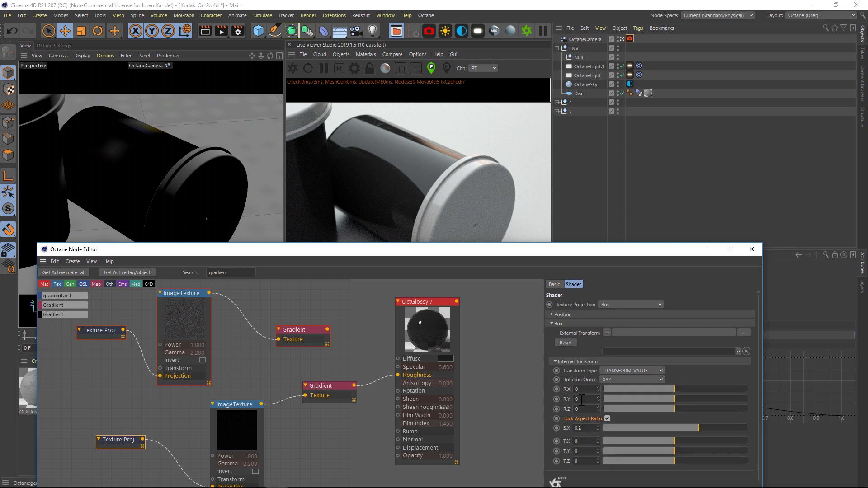
pyautogui.write('0.5')
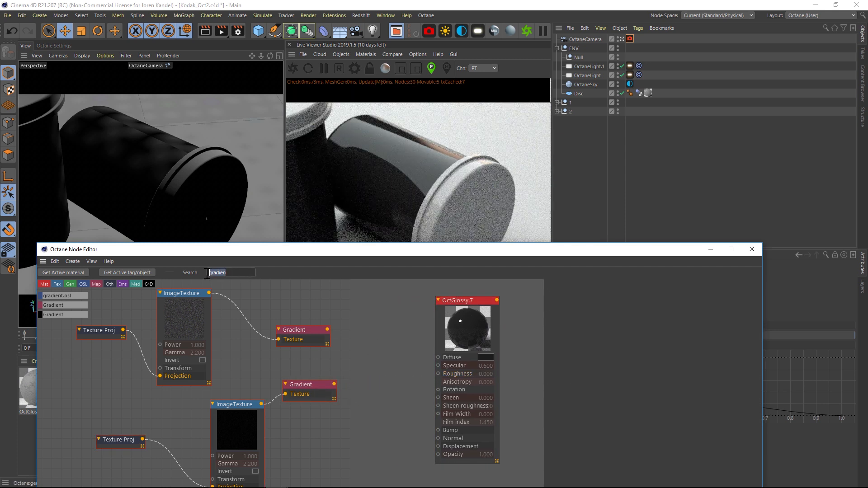
# Add an Add node summing both gradients and connect it to the glossy roughness
pyautogui.write('add')
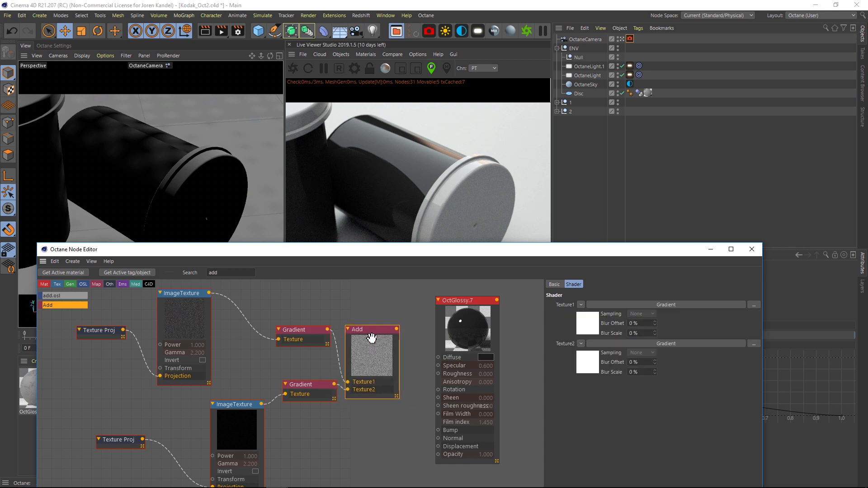
pyautogui.moveTo(396, 330); pyautogui.dragTo(438, 357)
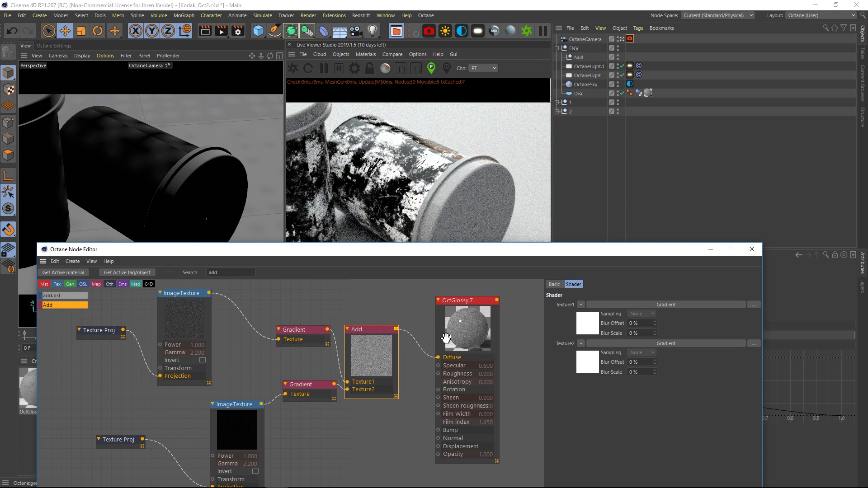
pyautogui.click(465, 300)
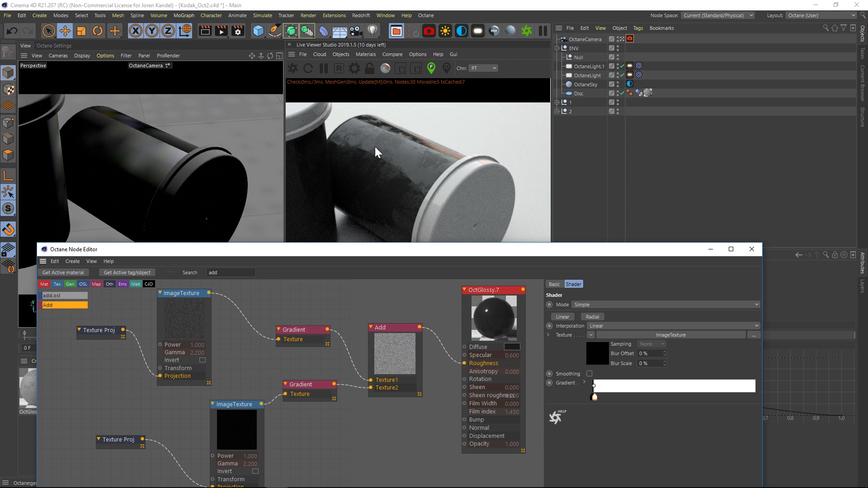
pyautogui.moveTo(299, 330)
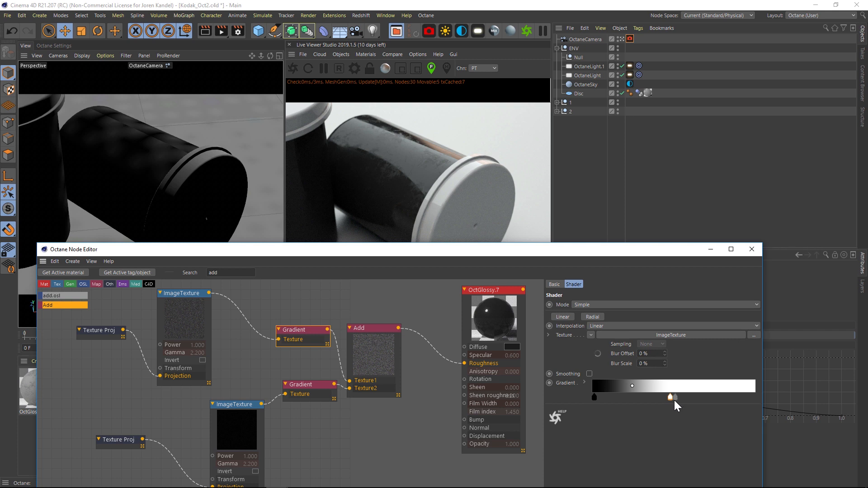
# Select the Add node and search 'gradient' to insert a Gradient after it
pyautogui.click(372, 328)
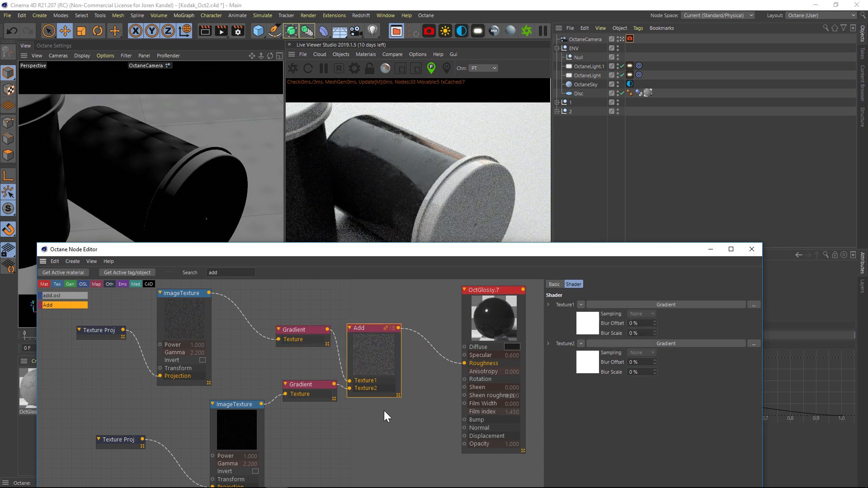
pyautogui.click(229, 272)
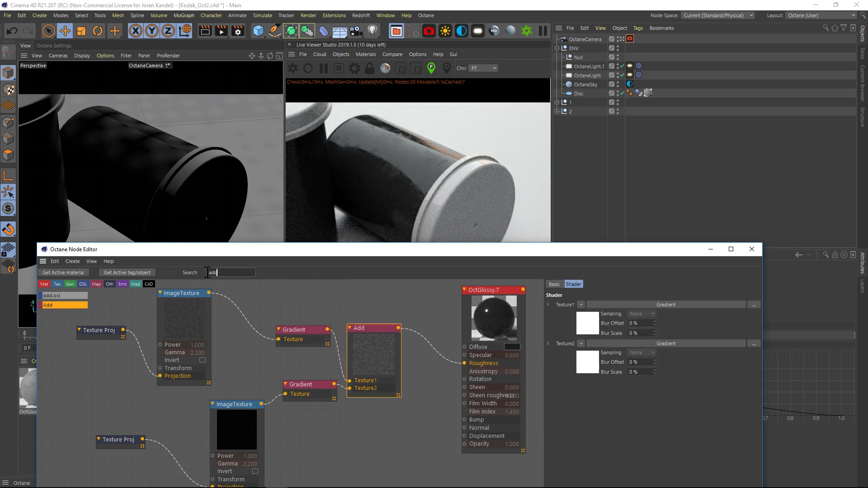
pyautogui.write('gradient')
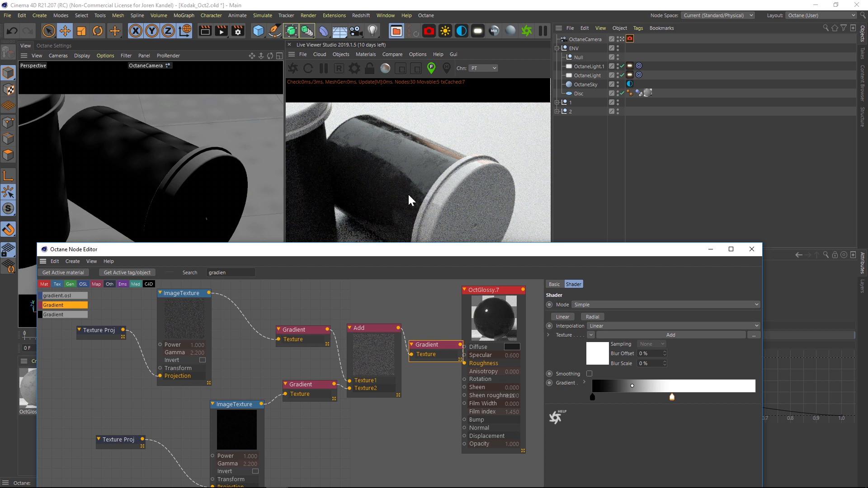
pyautogui.moveTo(385, 159)
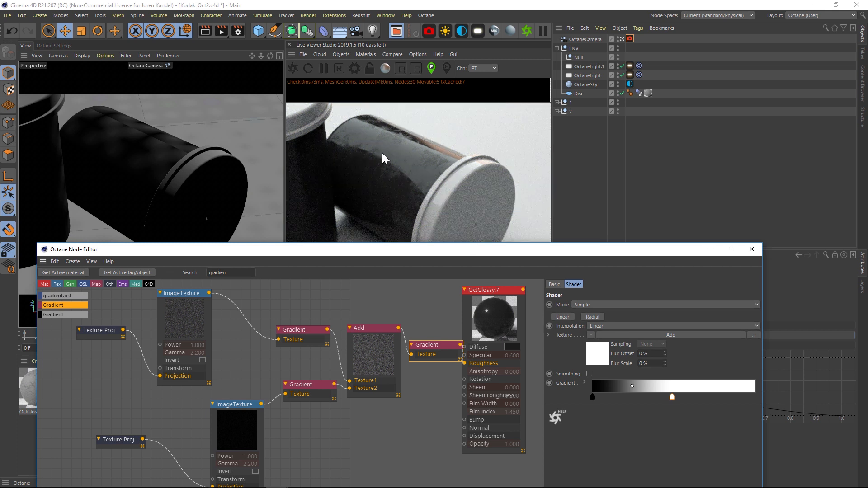
pyautogui.moveTo(103, 320)
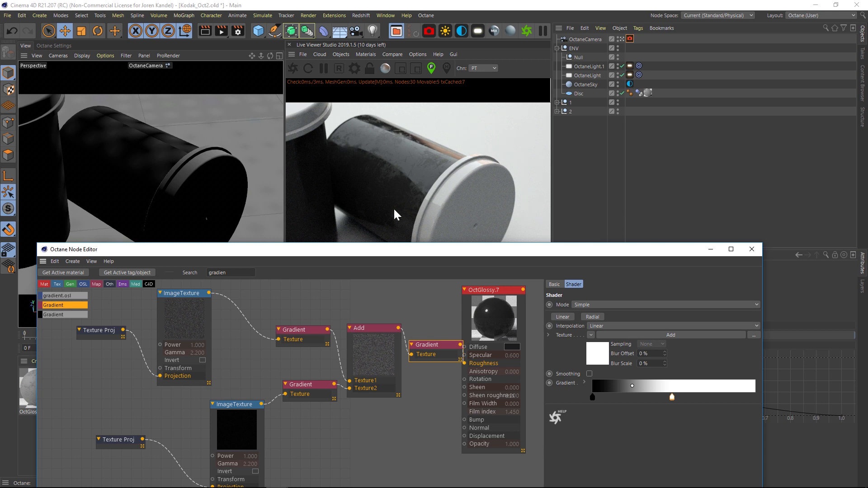
# Show OctGlossy's Roughness settings and move the Node Editor lower to reveal the render
pyautogui.click(493, 289)
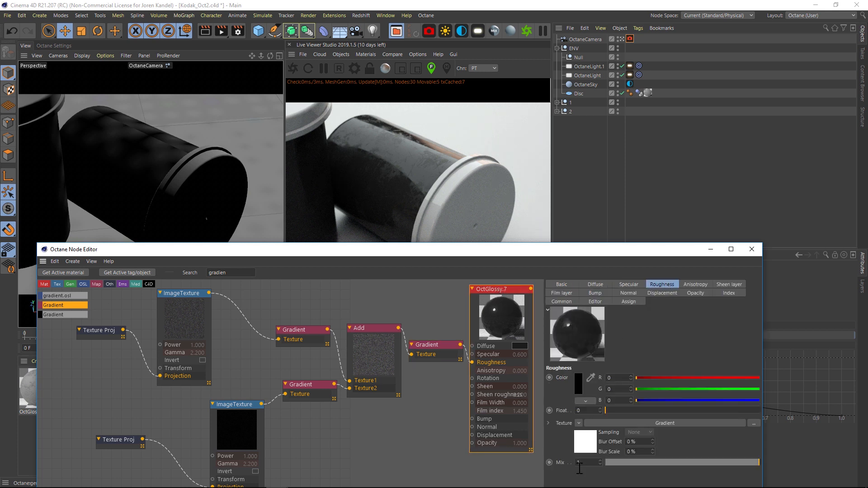
pyautogui.moveTo(587, 461); pyautogui.dragTo(686, 461)
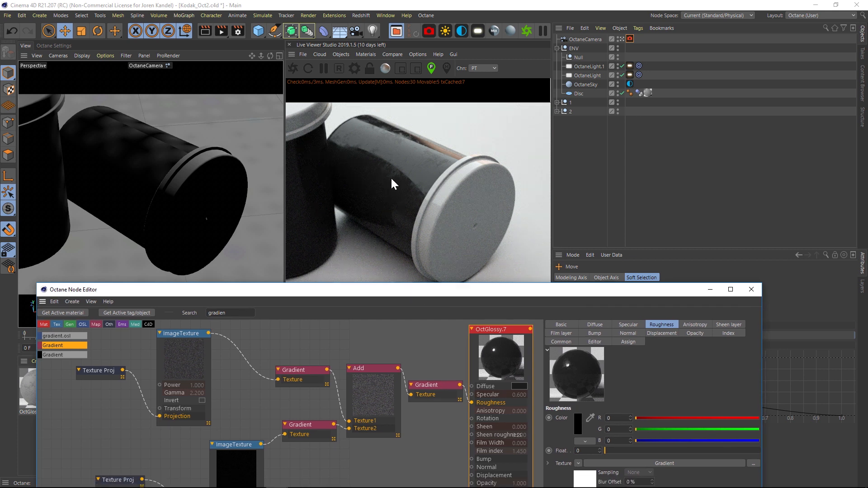
pyautogui.moveTo(421, 163)
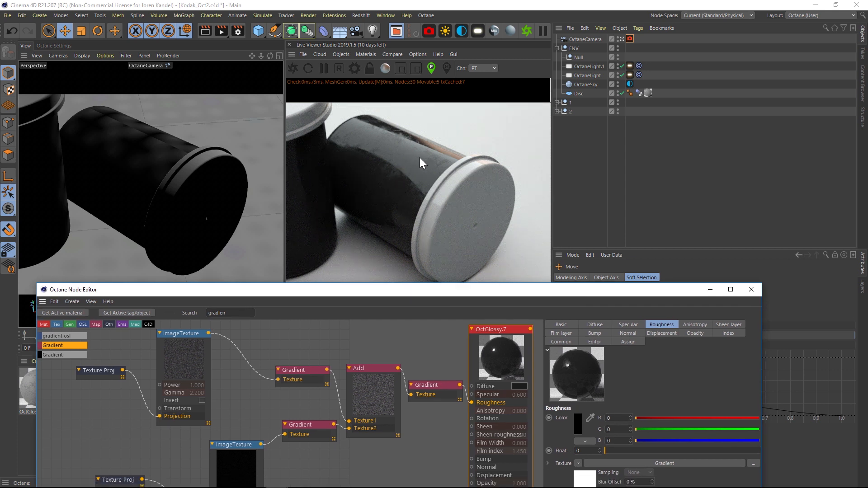